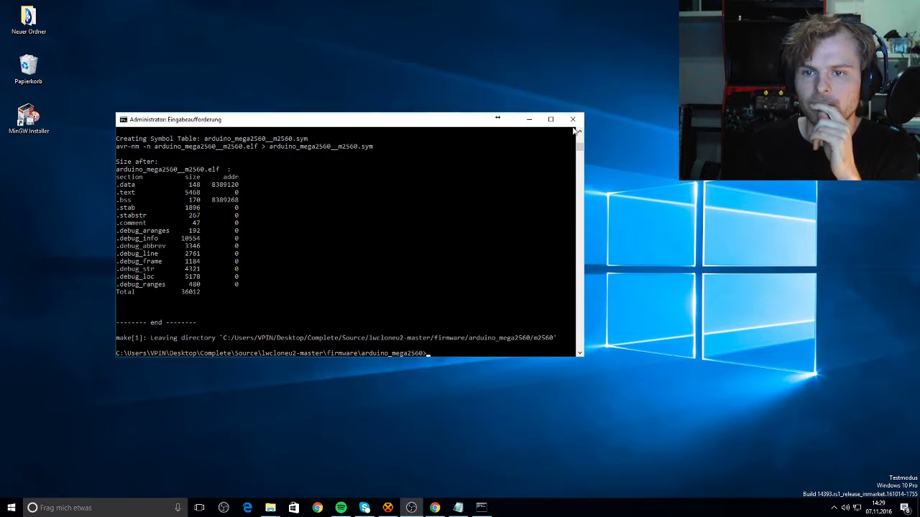
Close the old build console and start a new Eingabeaufforderung as administrator via Start search for cmd.
{"action": "left_click", "coordinate": [572, 118]}
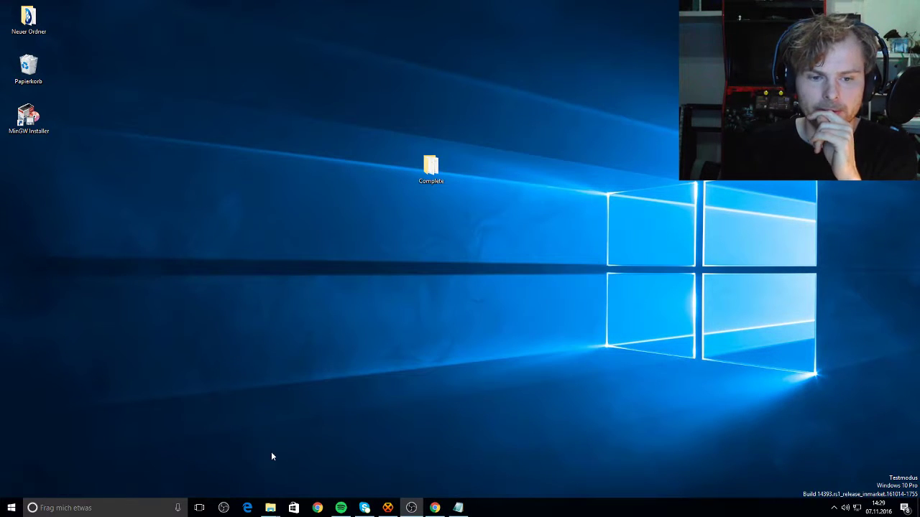
{"action": "type", "text": "cm"}
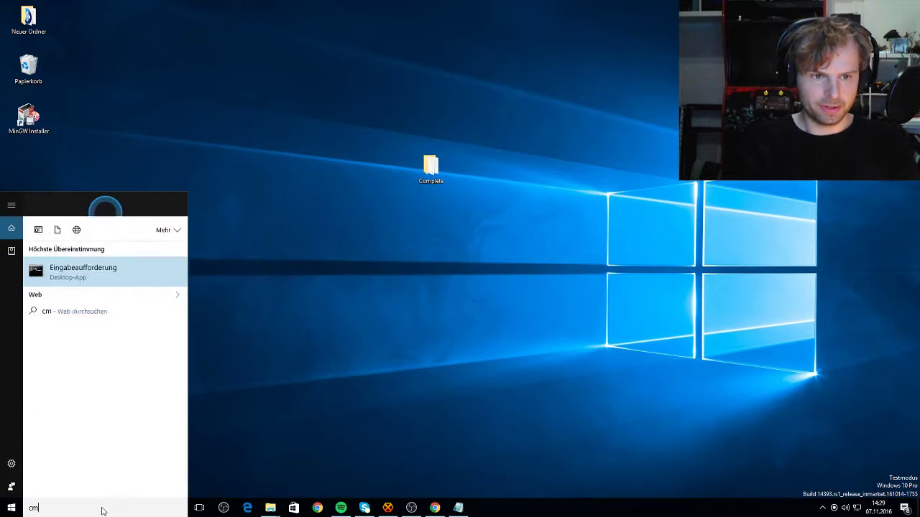
{"action": "right_click", "coordinate": [83, 270]}
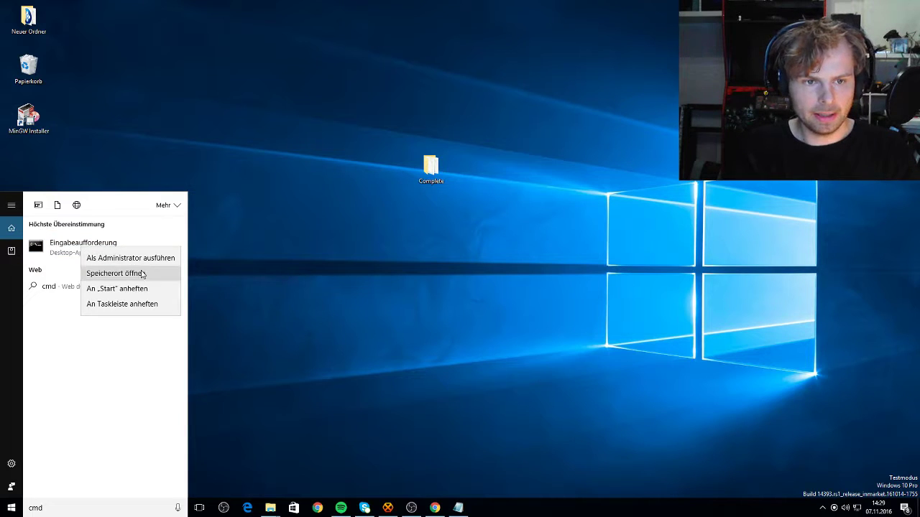
{"action": "mouse_move", "coordinate": [129, 258]}
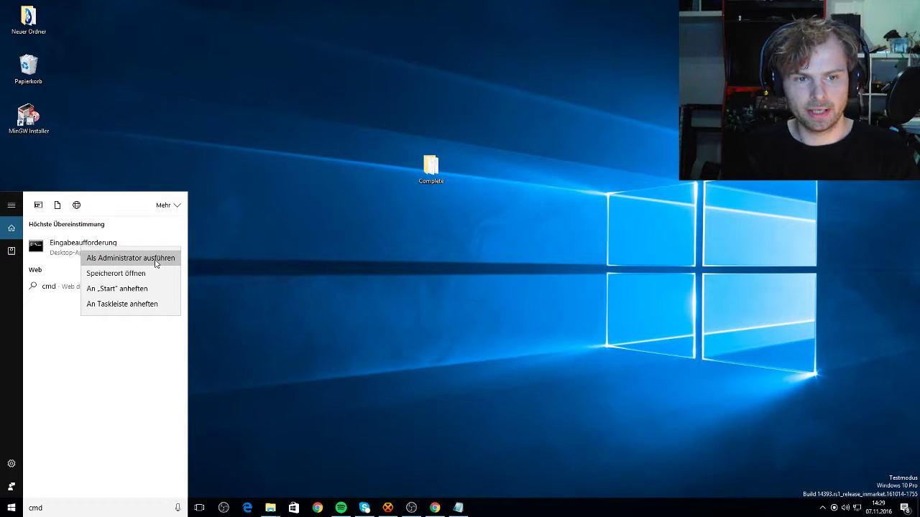
{"action": "left_click", "coordinate": [129, 258]}
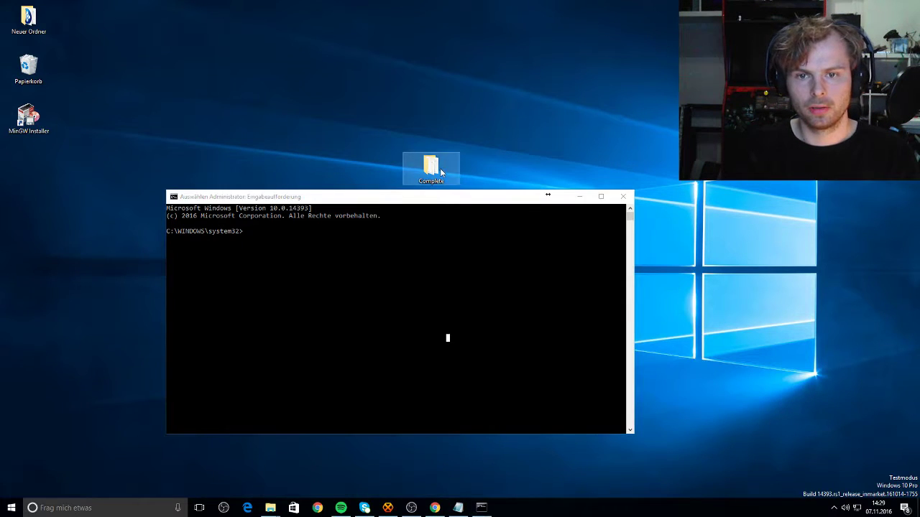
Browse from the desktop Complete folder into firmware\arduino_mega2560.
{"action": "double_click", "coordinate": [431, 165]}
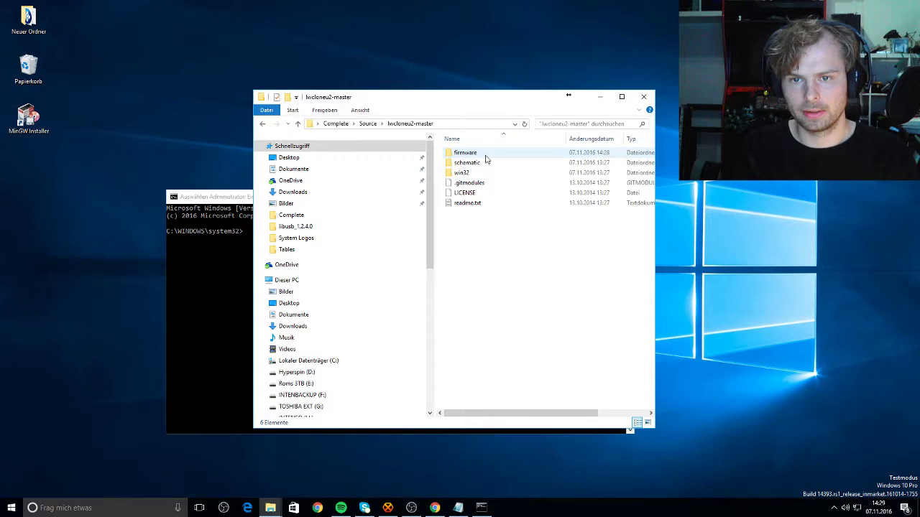
{"action": "double_click", "coordinate": [465, 152]}
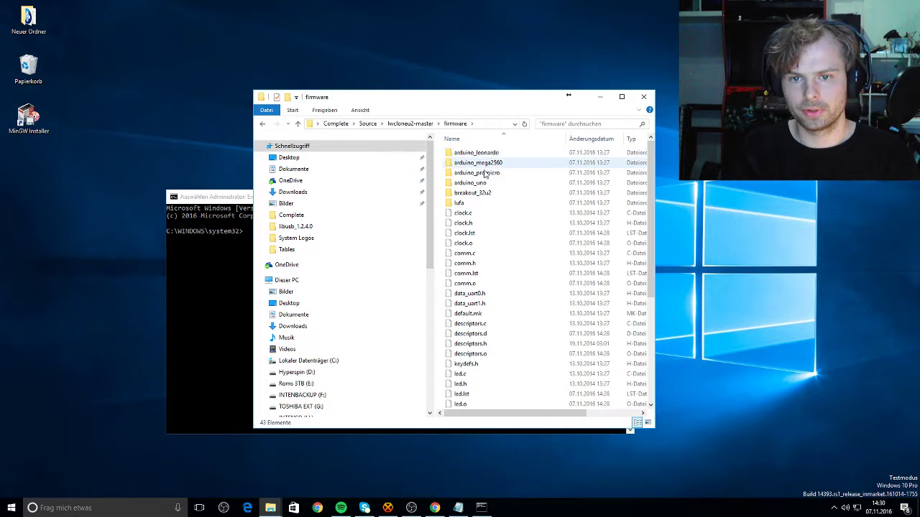
{"action": "double_click", "coordinate": [477, 162]}
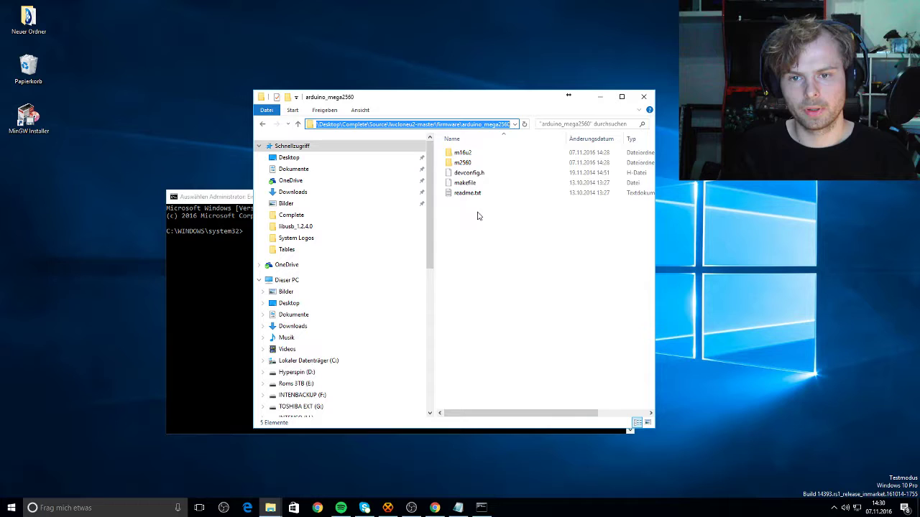
{"action": "mouse_move", "coordinate": [465, 182]}
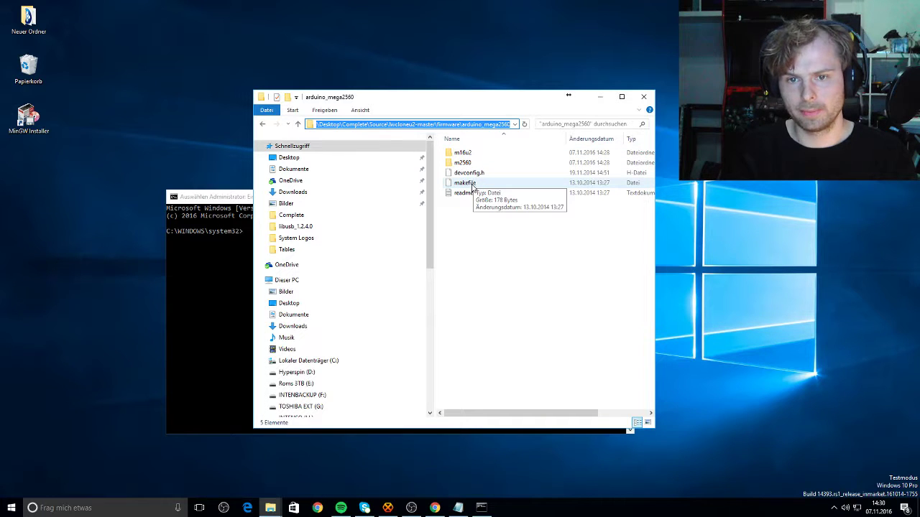
{"action": "mouse_move", "coordinate": [237, 280]}
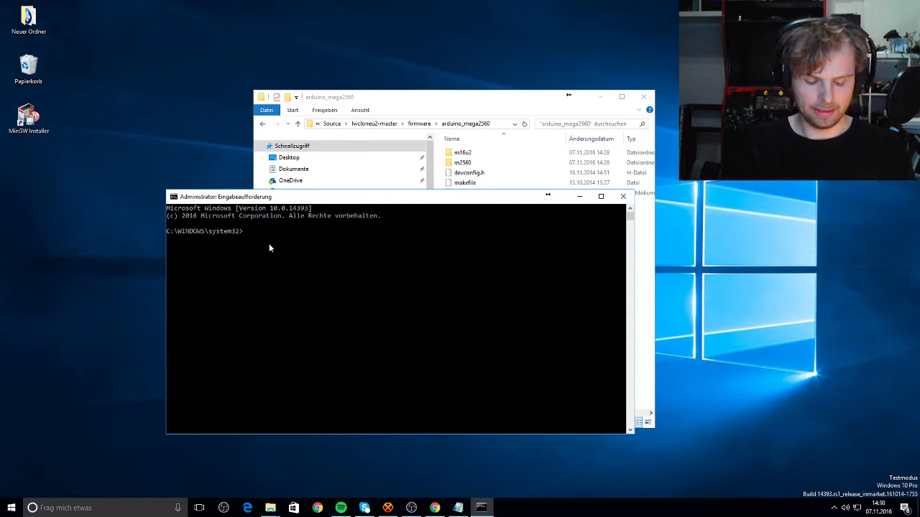
cd into C:\Users\VPIN\Desktop\Complete\Source\lwcloneu2-master\firmware\arduino_mega2560 using the path copied from Explorer.
{"action": "type", "text": "cd"}
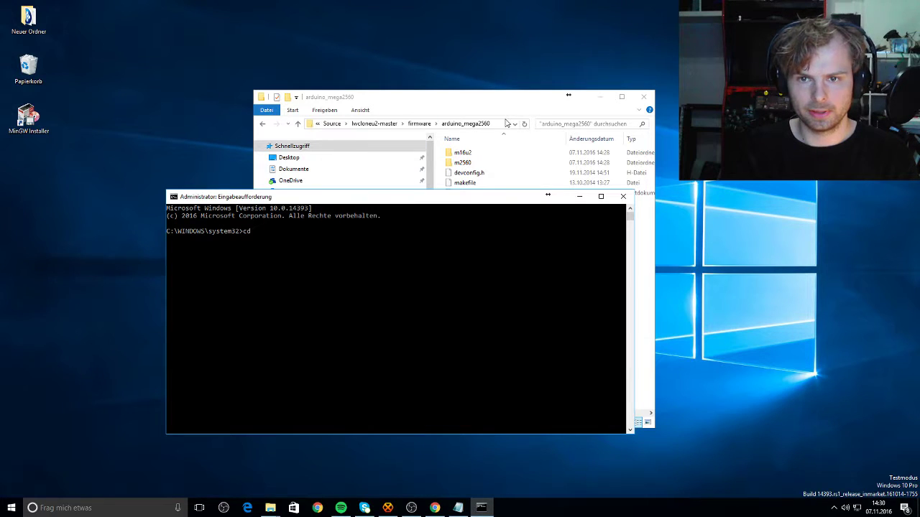
{"action": "right_click", "coordinate": [391, 124]}
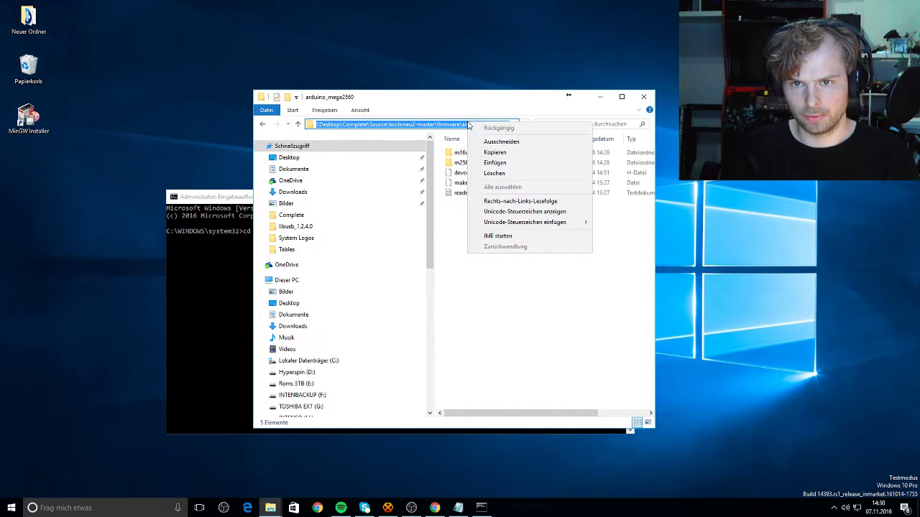
{"action": "mouse_move", "coordinate": [494, 152]}
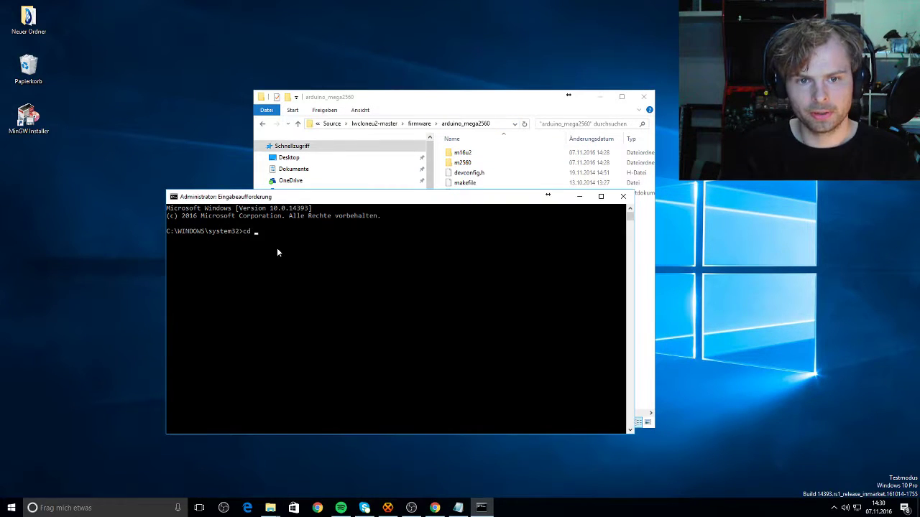
{"action": "type", "text": "C:\\Users\\VPIN\\Desktop\\Complete\\Source\\lwcloneu2-master\\firmware\\arduino_mega2560"}
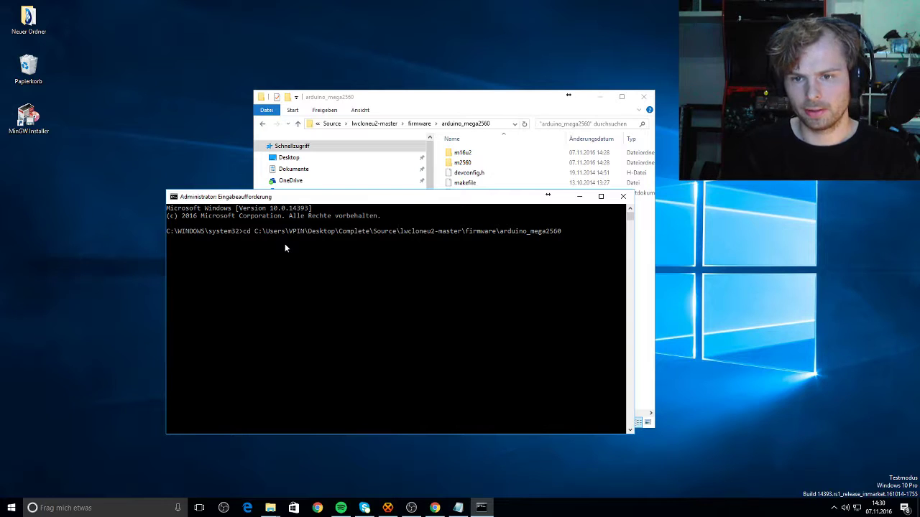
{"action": "key", "text": "Return"}
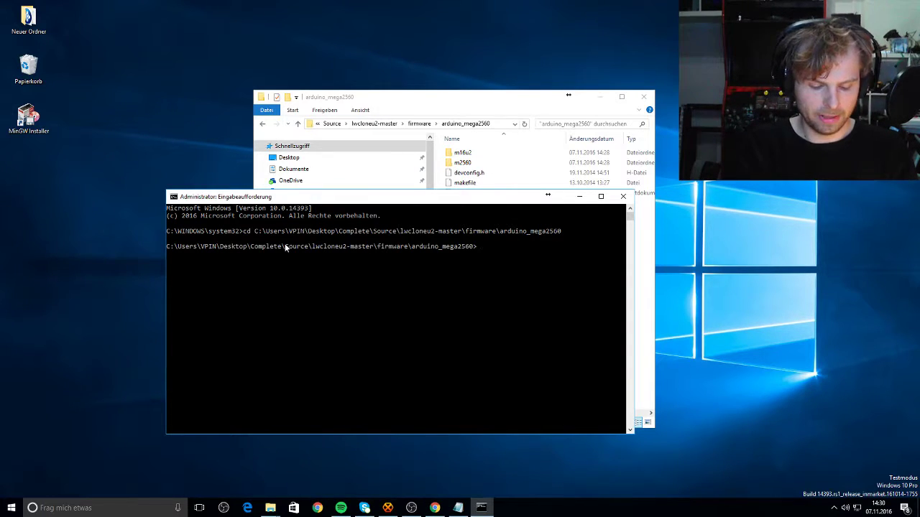
Run make clean to remove the previous build outputs.
{"action": "type", "text": "make clean"}
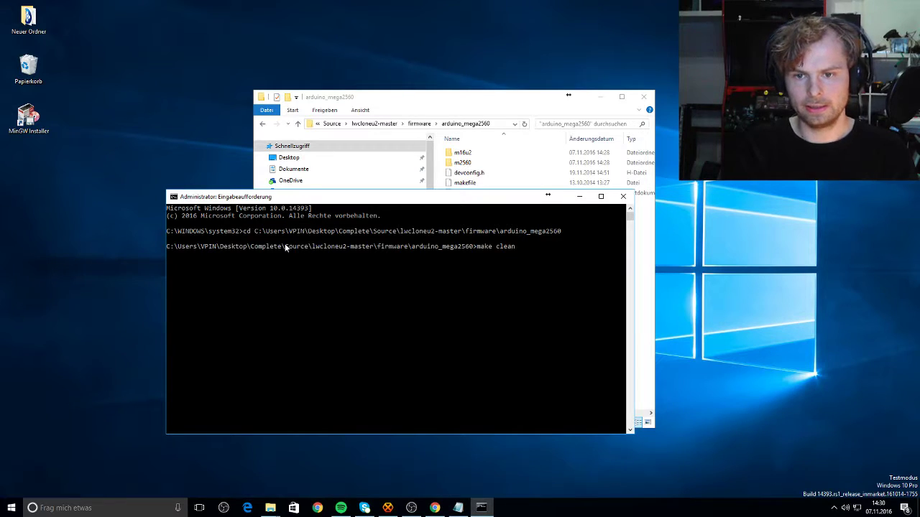
{"action": "key", "text": "Return"}
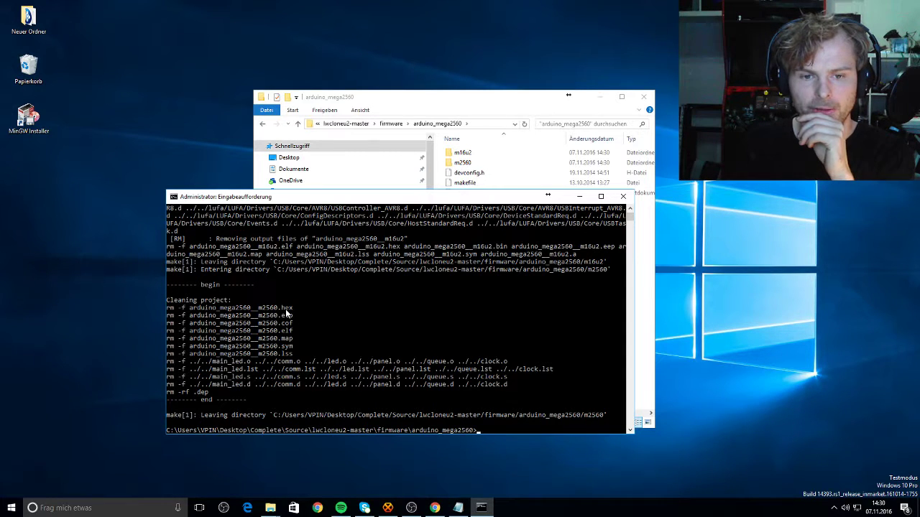
{"action": "mouse_move", "coordinate": [371, 408]}
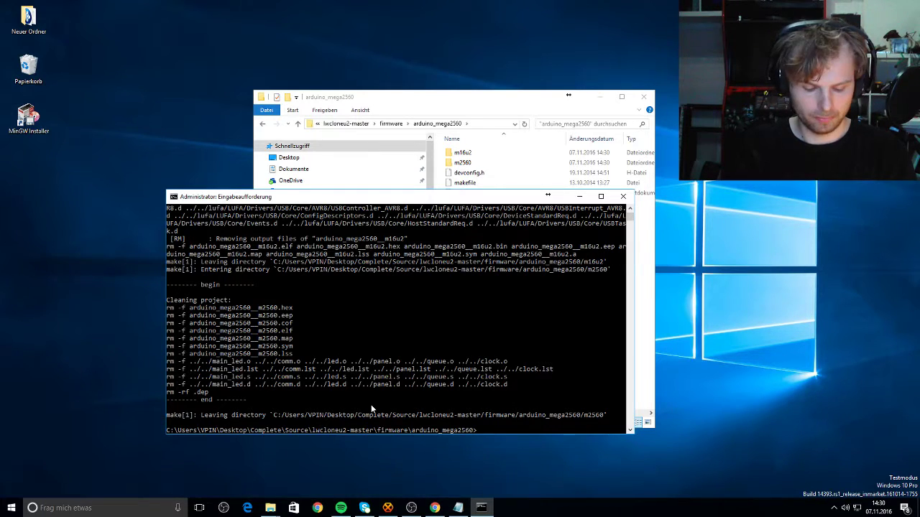
Run make all to build the arduino_mega2560 firmware and its size report.
{"action": "type", "text": "make all"}
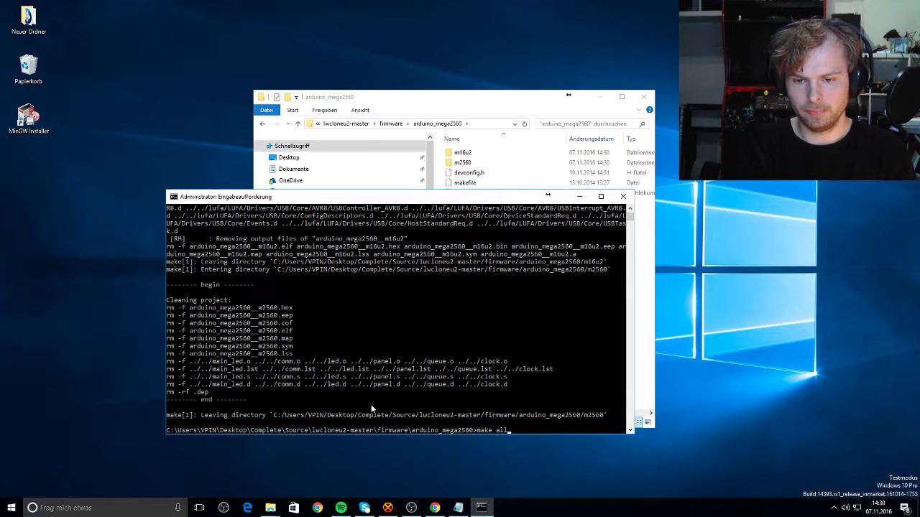
{"action": "key", "text": "Return"}
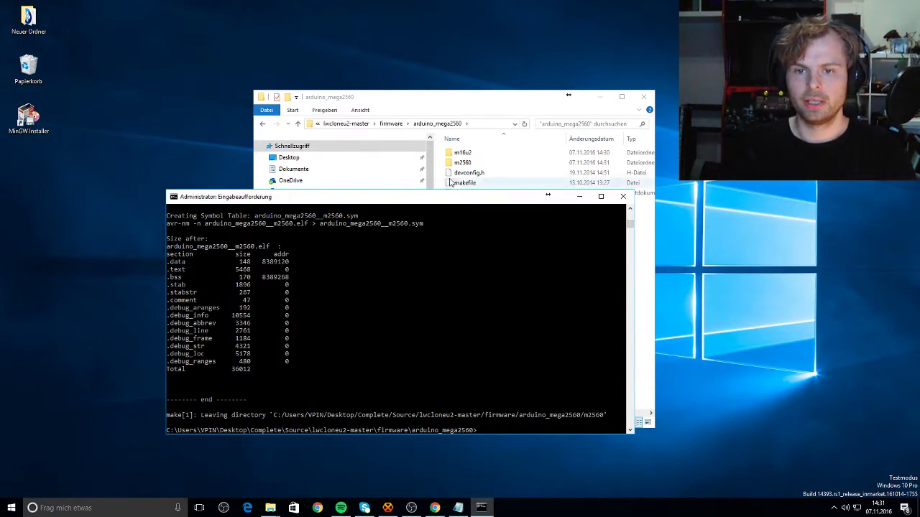
Drag the freshly built m2560 hex file out of the build folder.
{"action": "left_click", "coordinate": [463, 152]}
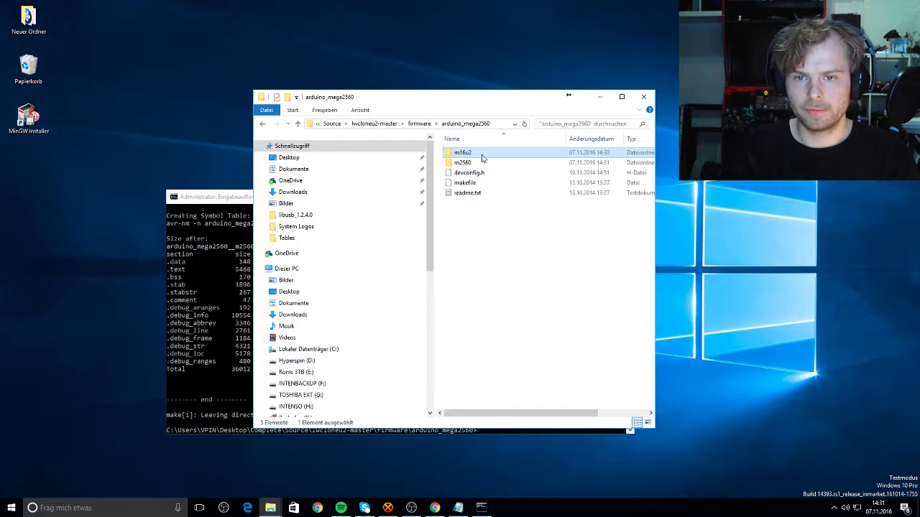
{"action": "double_click", "coordinate": [463, 152]}
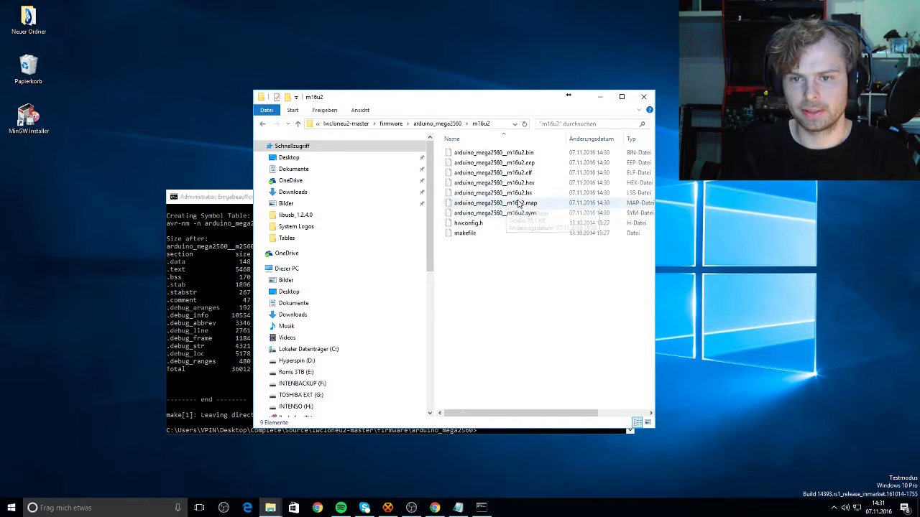
{"action": "left_click", "coordinate": [503, 183]}
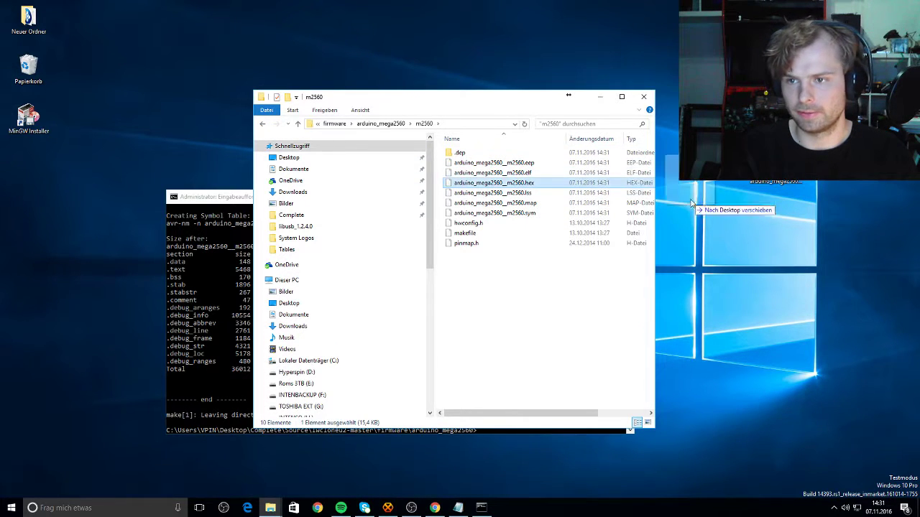
{"action": "left_click_drag", "start_coordinate": [493, 183], "coordinate": [774, 216]}
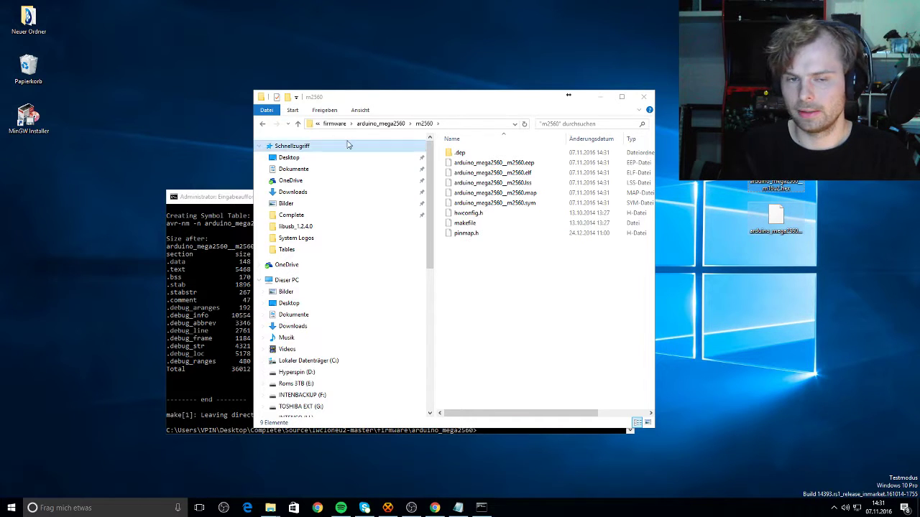
Navigate up to the Complete project folder where the m16u2 and m2560 hex files are dropped.
{"action": "left_click", "coordinate": [262, 123]}
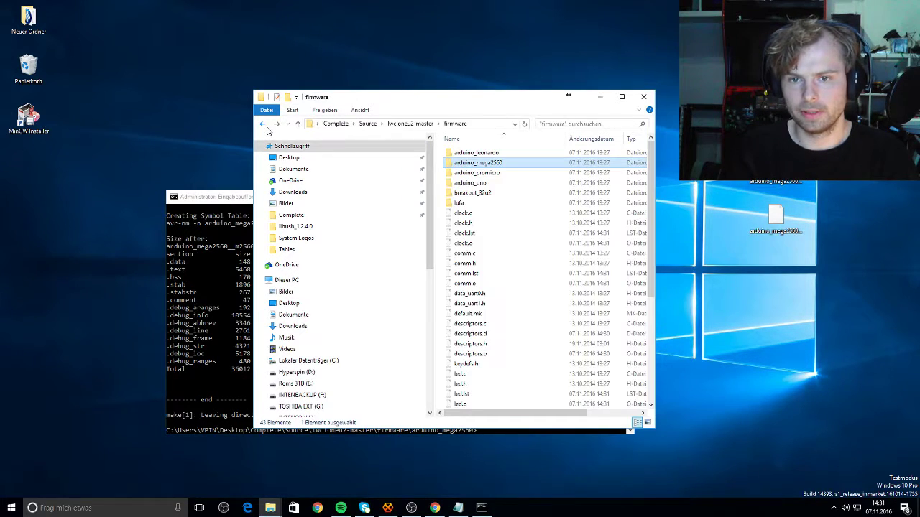
{"action": "left_click", "coordinate": [262, 123]}
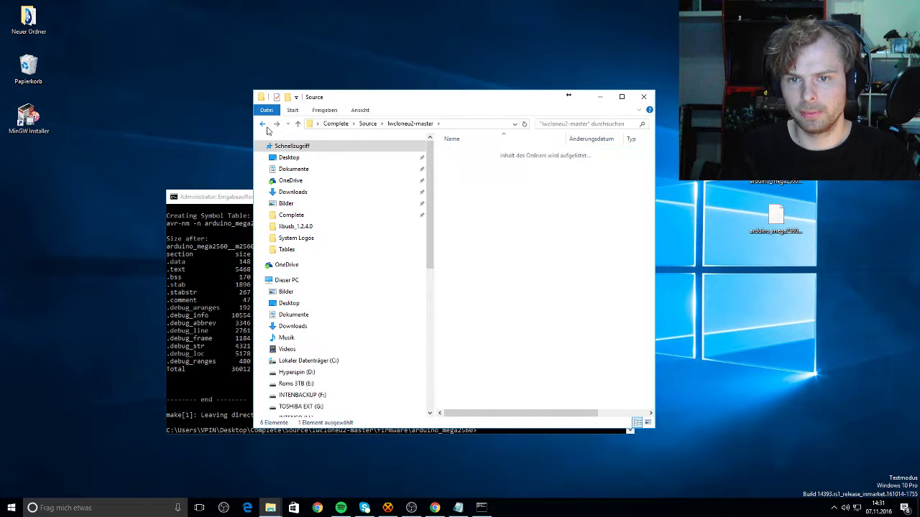
{"action": "left_click", "coordinate": [263, 123]}
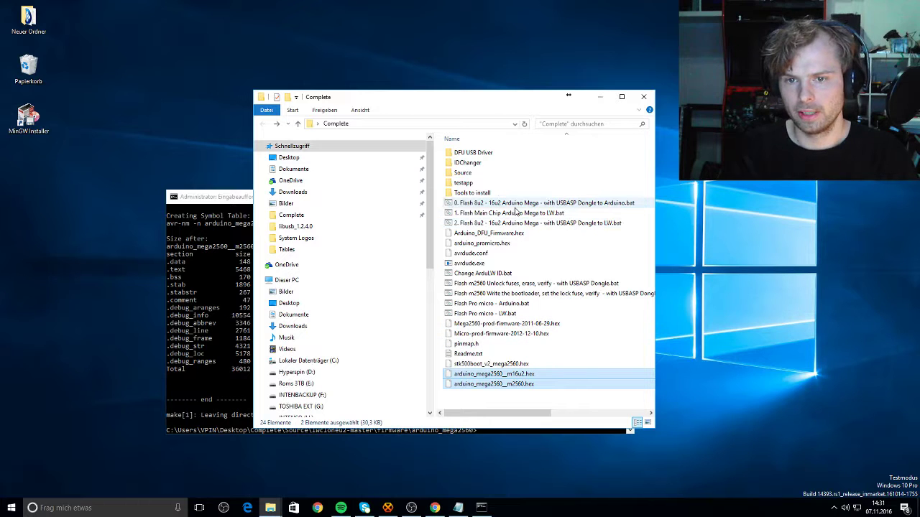
{"action": "mouse_move", "coordinate": [514, 203]}
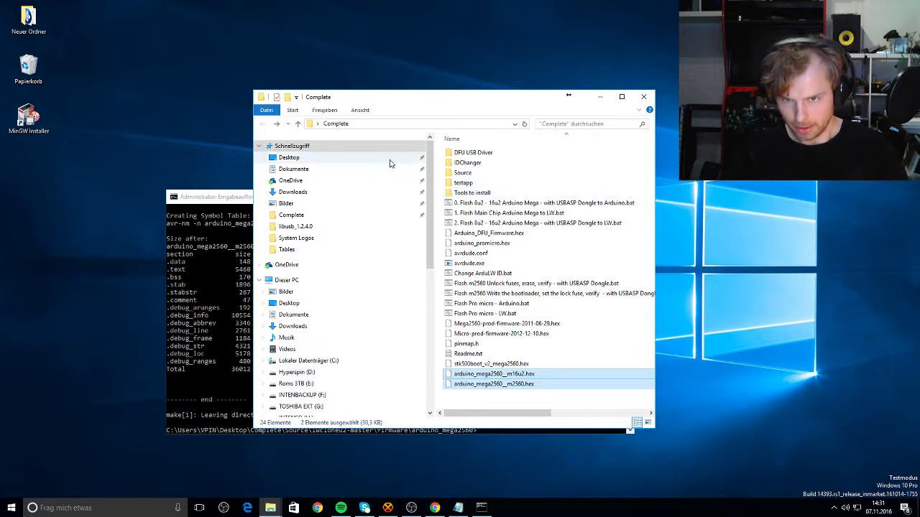
{"action": "mouse_move", "coordinate": [486, 192]}
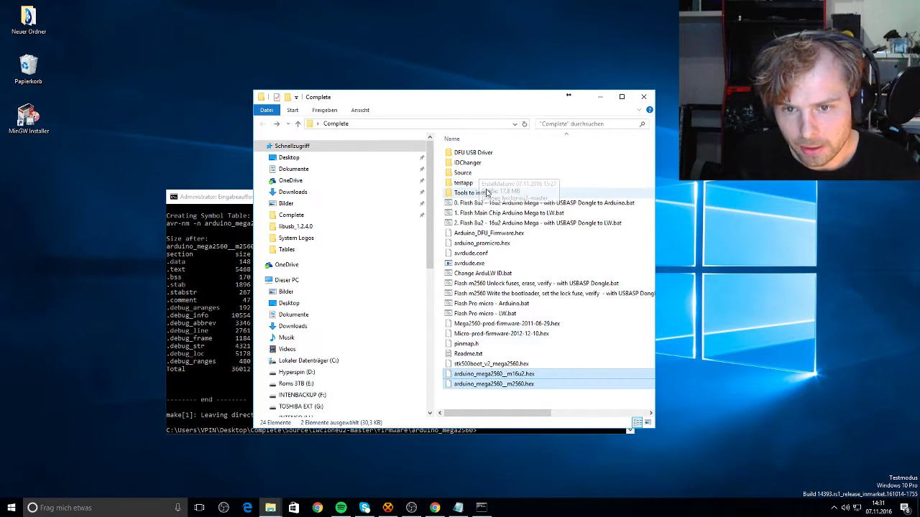
{"action": "mouse_move", "coordinate": [532, 303]}
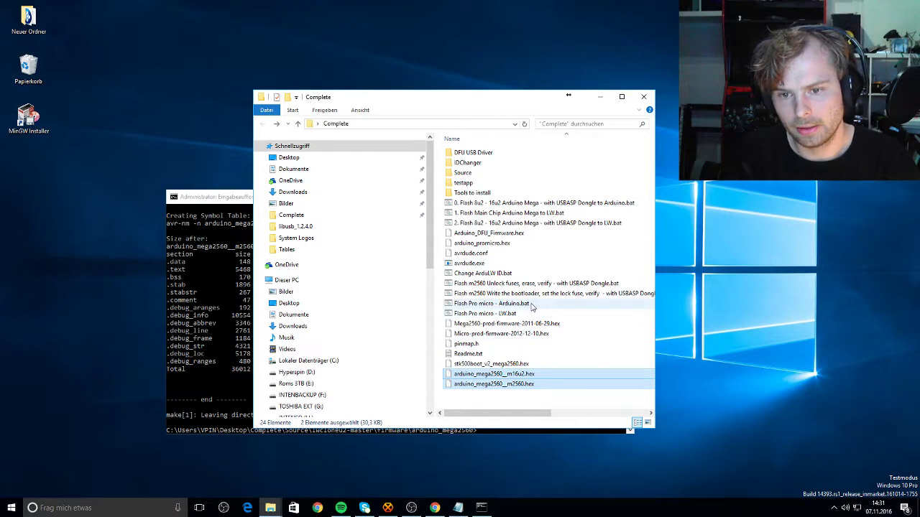
View 'Flash Pro micro - ISP.bat' in Notepad++ and highlight a word in its avrdude command.
{"action": "right_click", "coordinate": [490, 313]}
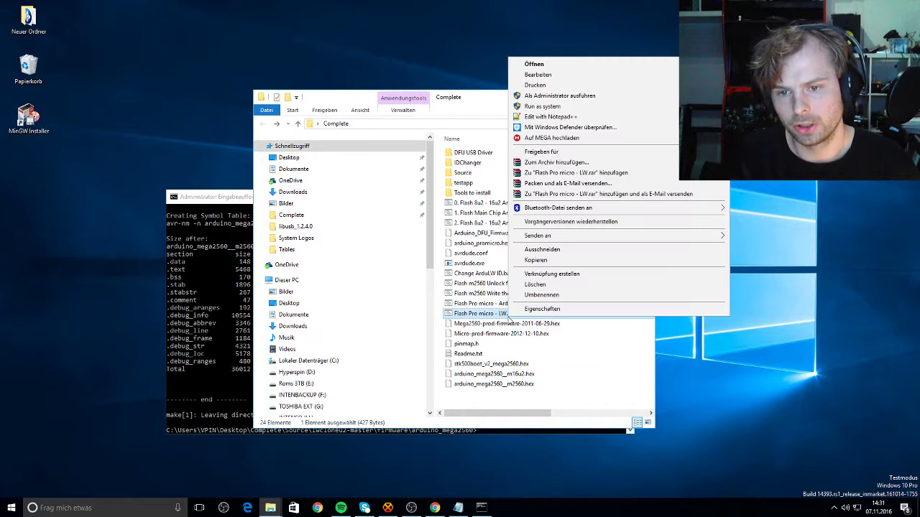
{"action": "mouse_move", "coordinate": [559, 95]}
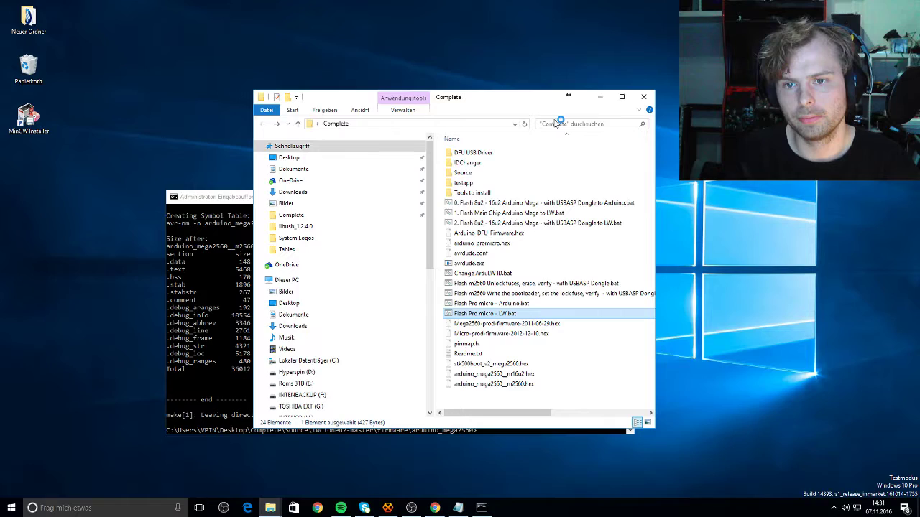
{"action": "double_click", "coordinate": [484, 313]}
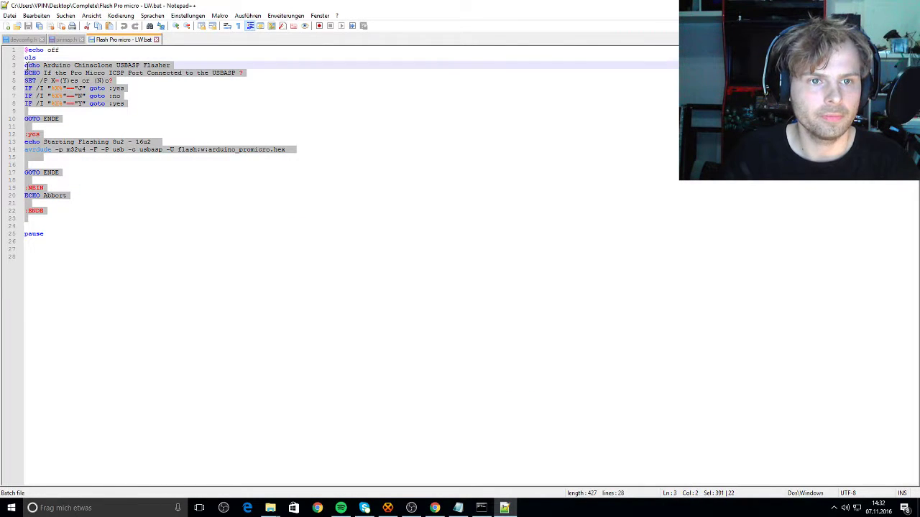
{"action": "left_click", "coordinate": [87, 225]}
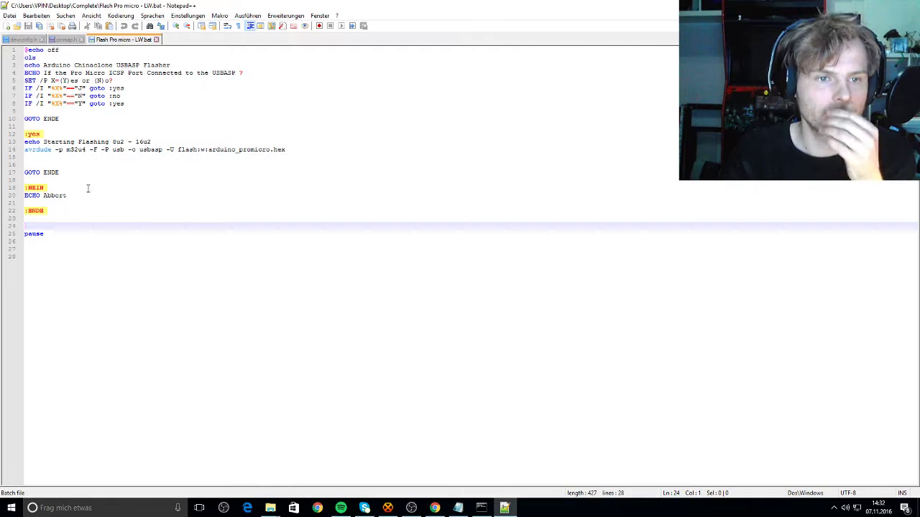
{"action": "mouse_move", "coordinate": [93, 149]}
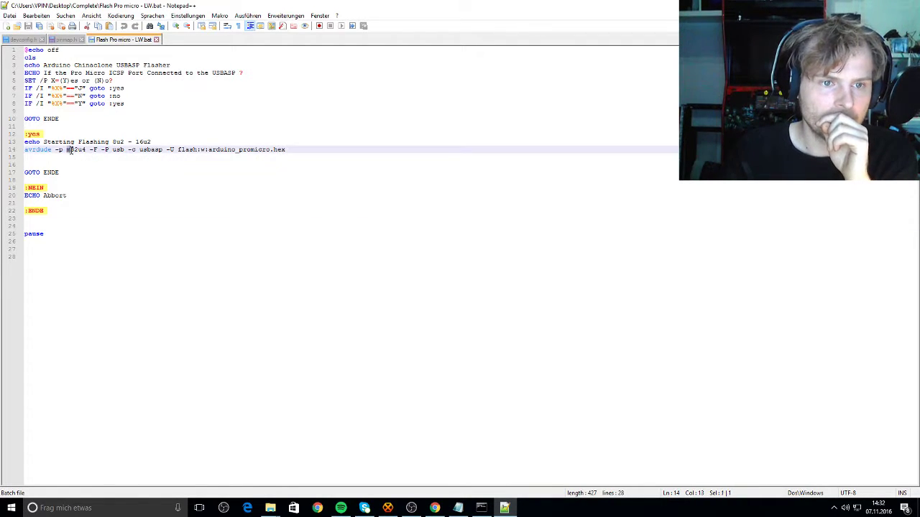
{"action": "double_click", "coordinate": [75, 149]}
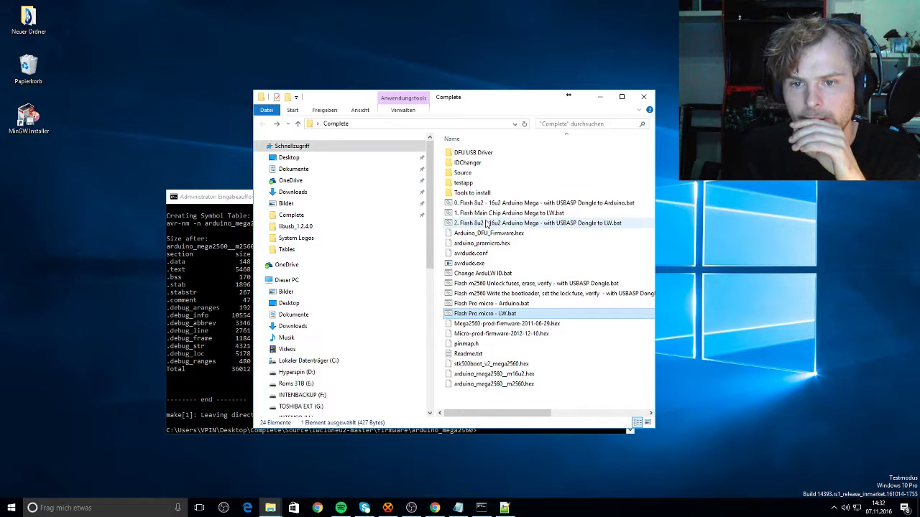
Load the 8u2/16u2 and '1. Flash Main Chip' batch files into Notepad++ for editing.
{"action": "double_click", "coordinate": [525, 223]}
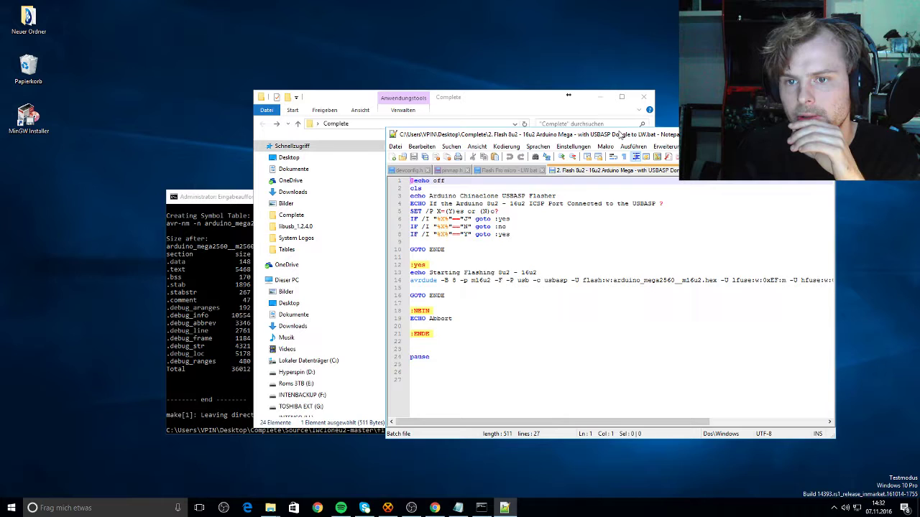
{"action": "right_click", "coordinate": [503, 213]}
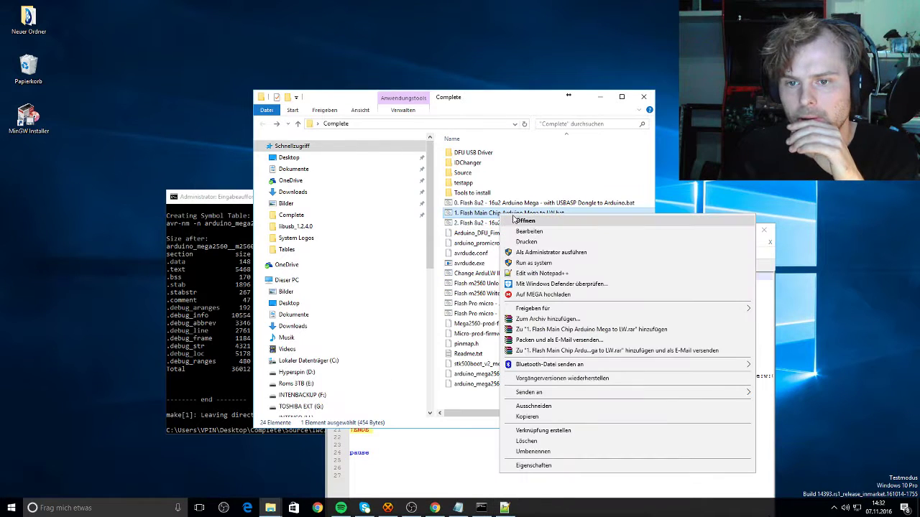
{"action": "mouse_move", "coordinate": [552, 253]}
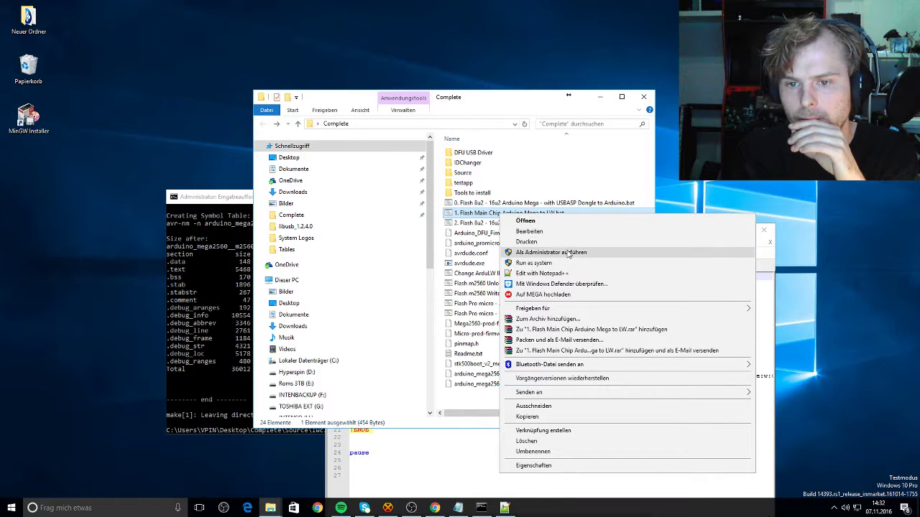
{"action": "left_click", "coordinate": [543, 273]}
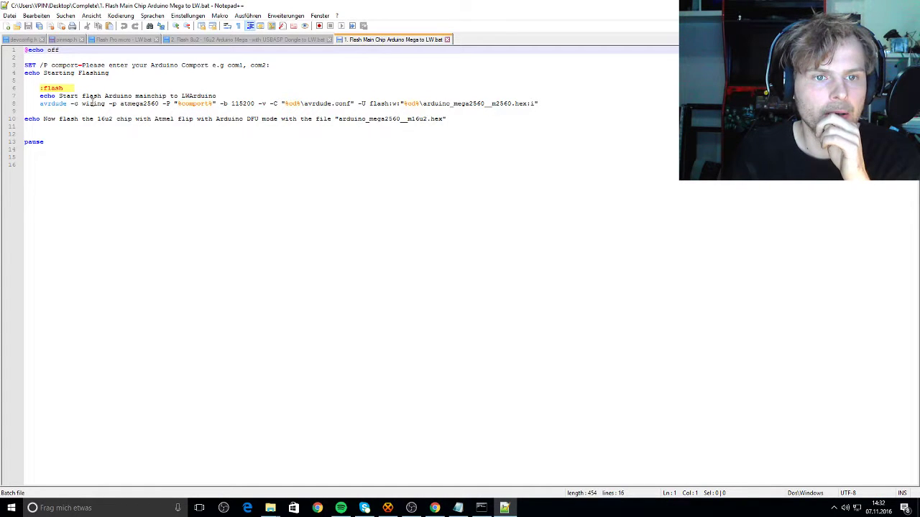
Check the atmega2560 chip name and compare with the 8u2/16u2 script's settings across tabs.
{"action": "double_click", "coordinate": [138, 104]}
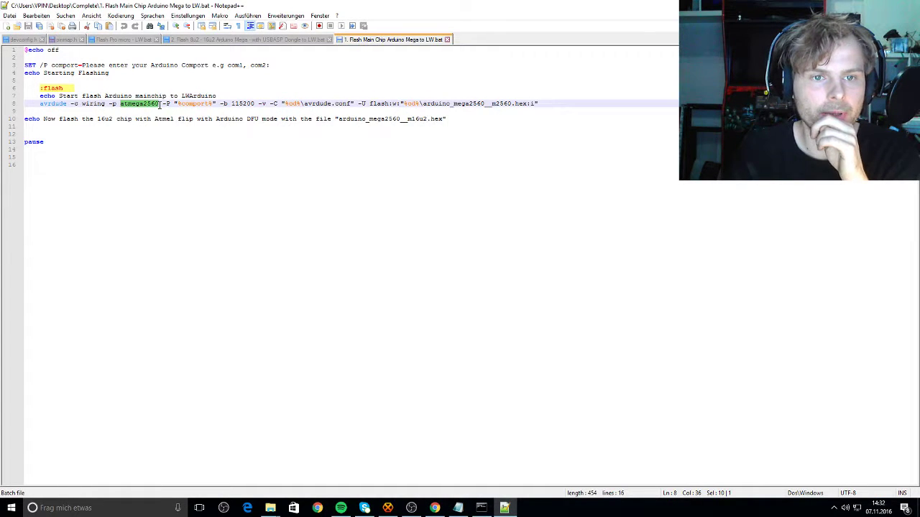
{"action": "left_click", "coordinate": [248, 41]}
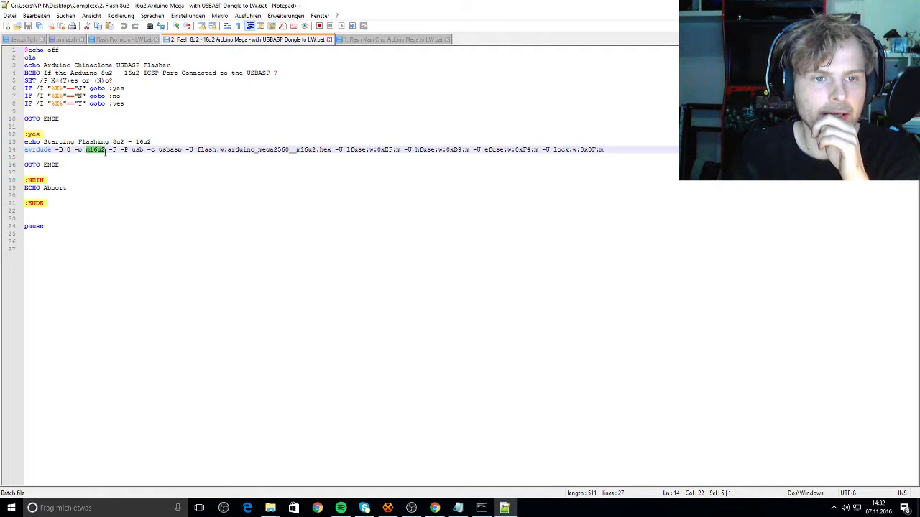
{"action": "left_click", "coordinate": [122, 39]}
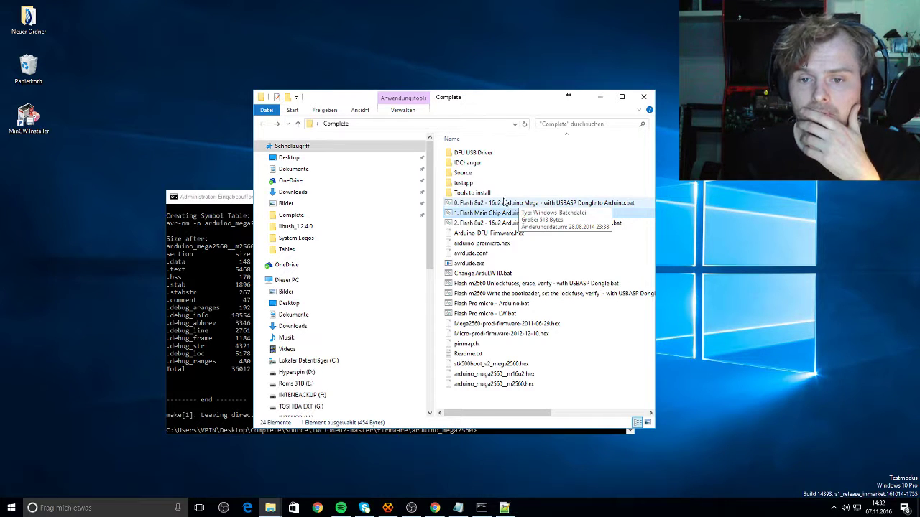
{"action": "mouse_move", "coordinate": [501, 193]}
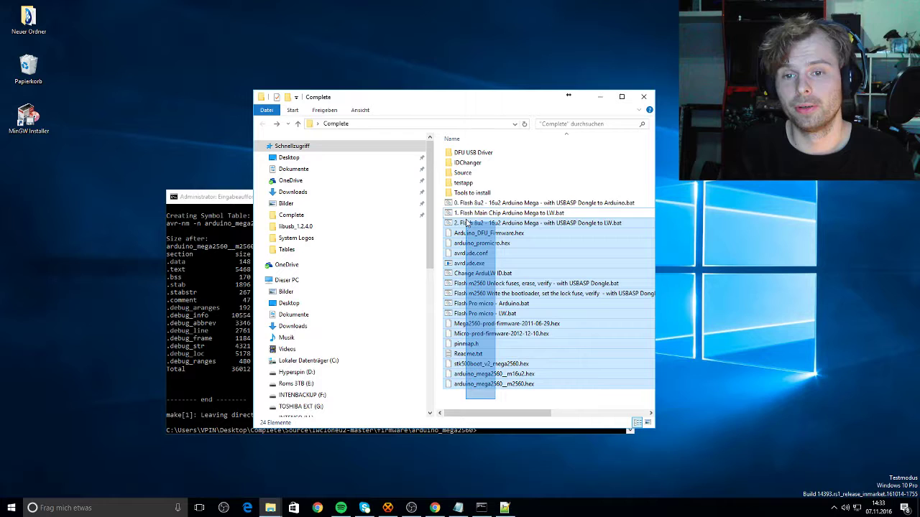
Select all 24 items in the Complete folder with Ctrl+A.
{"action": "key", "text": "ctrl+a"}
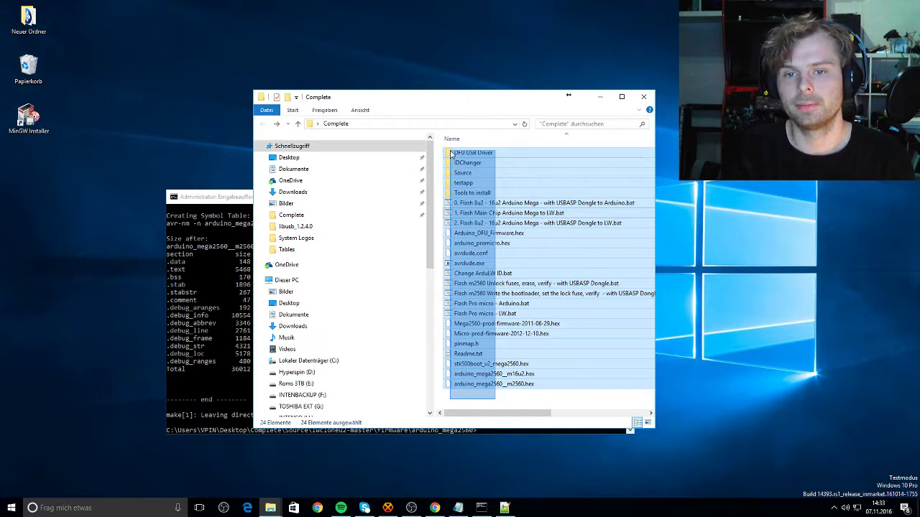